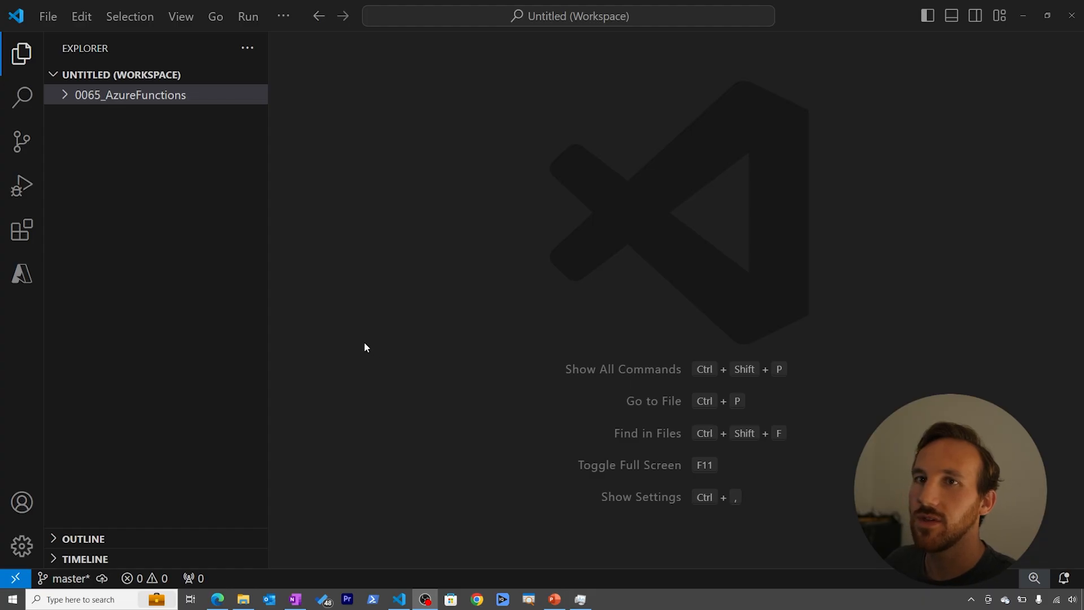
mouse_move(21, 276)
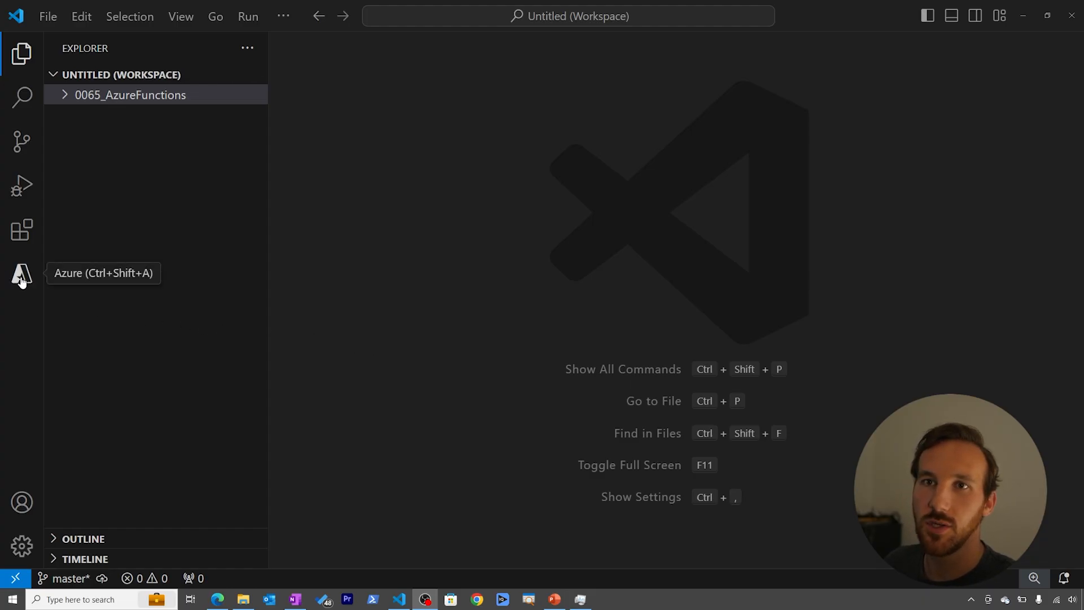
Step: Show the subscription's Function Apps, revealing ais-functions-demo, in the Azure resources view
left_click(21, 274)
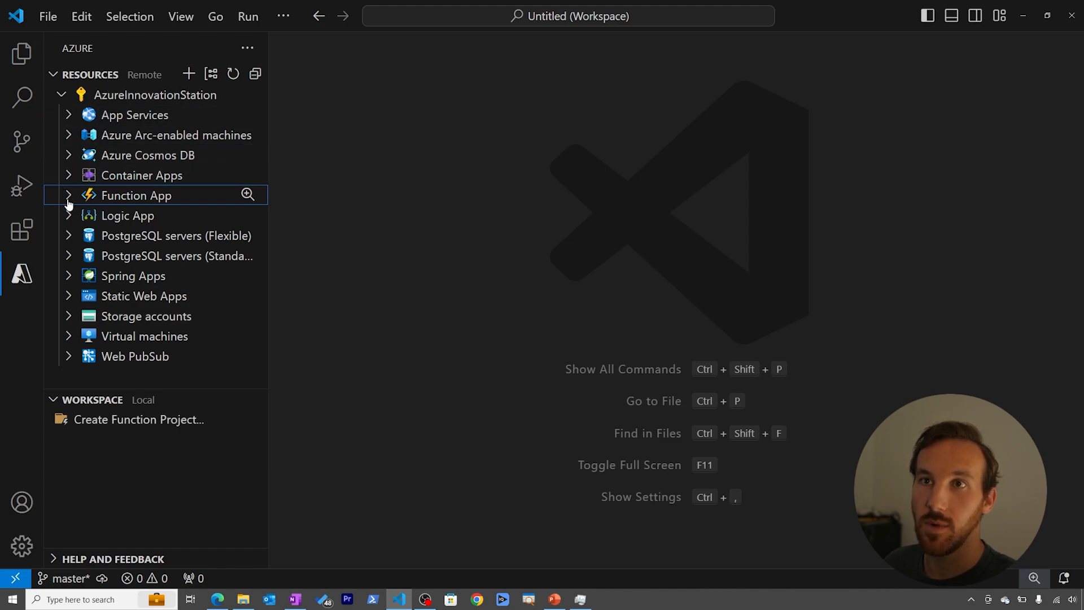
left_click(67, 195)
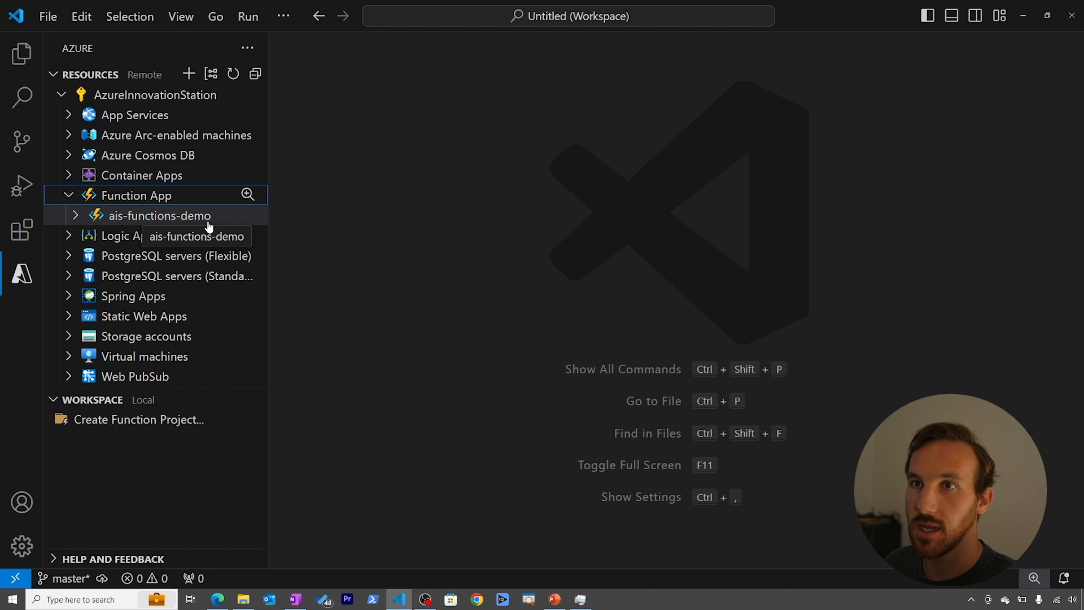
mouse_move(460, 271)
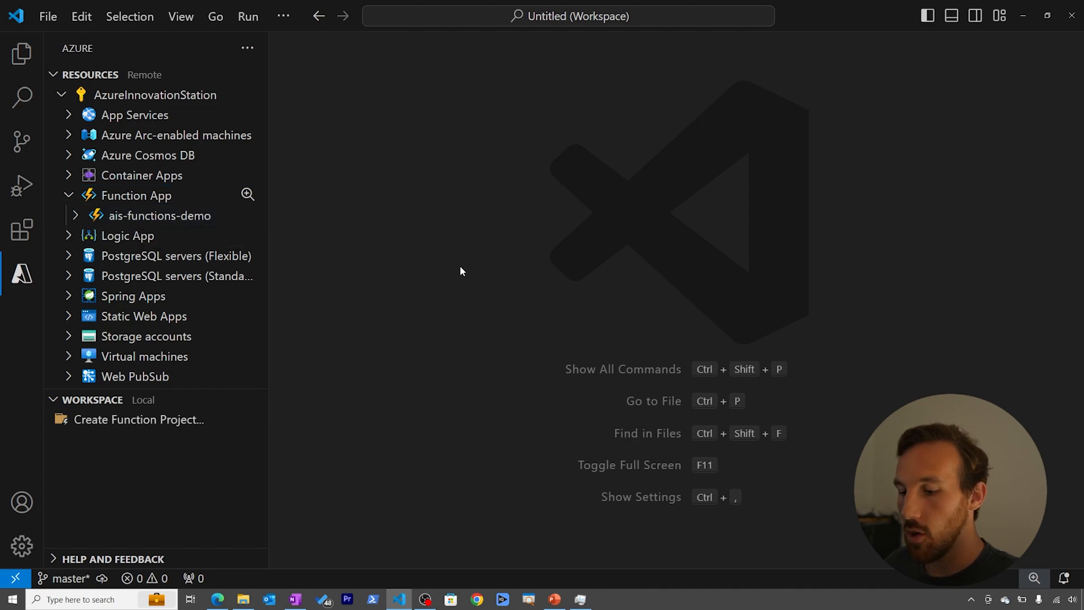
Step: Run the 'Azure Functions: Create Function...' command from the command palette
key("Ctrl+Shift+P")
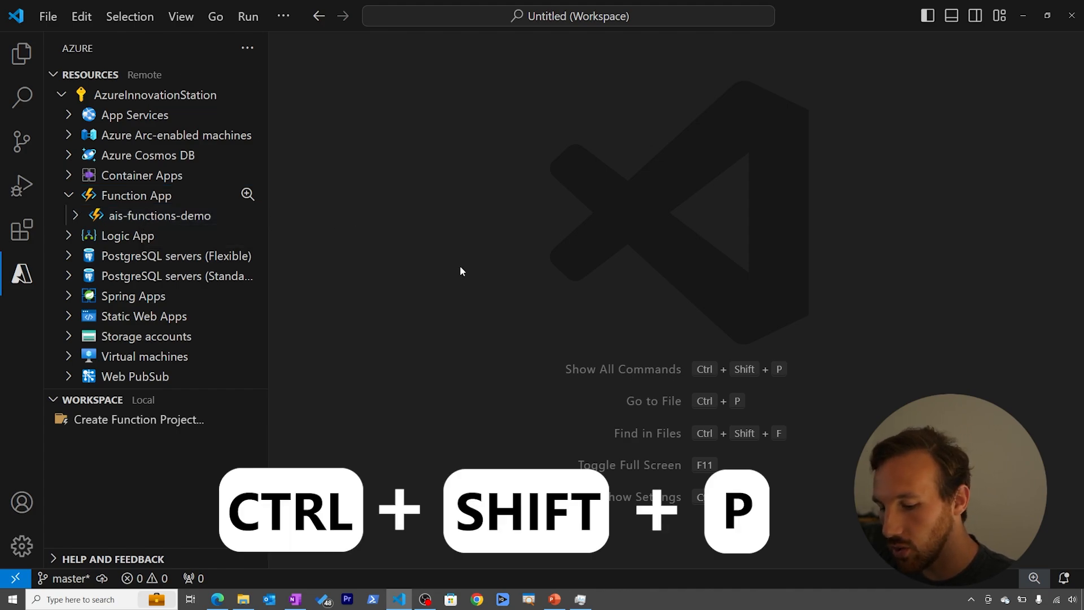
key("Ctrl+Shift+P")
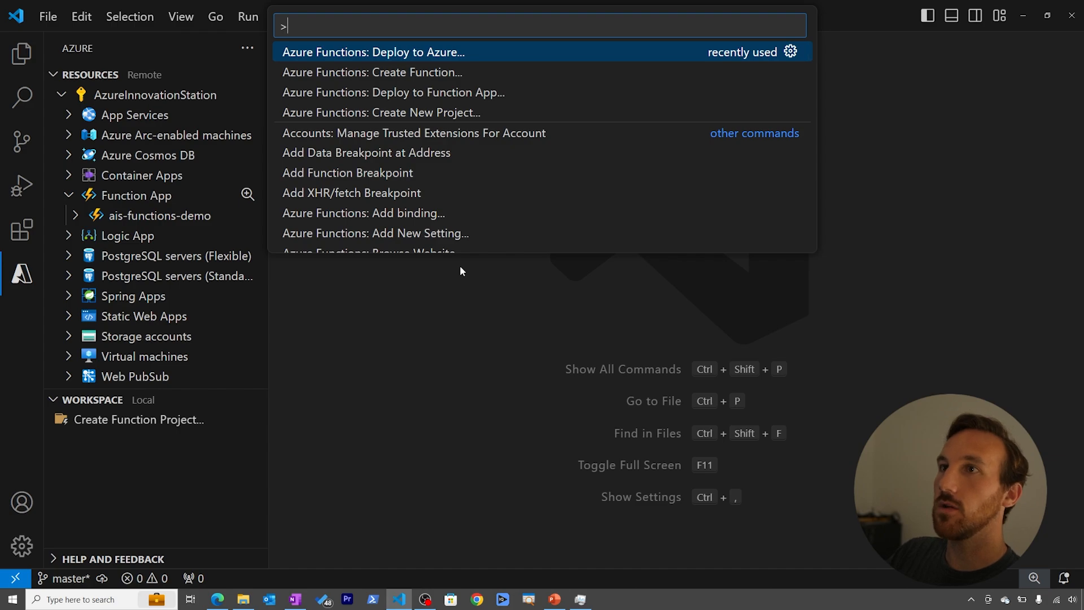
mouse_move(372, 73)
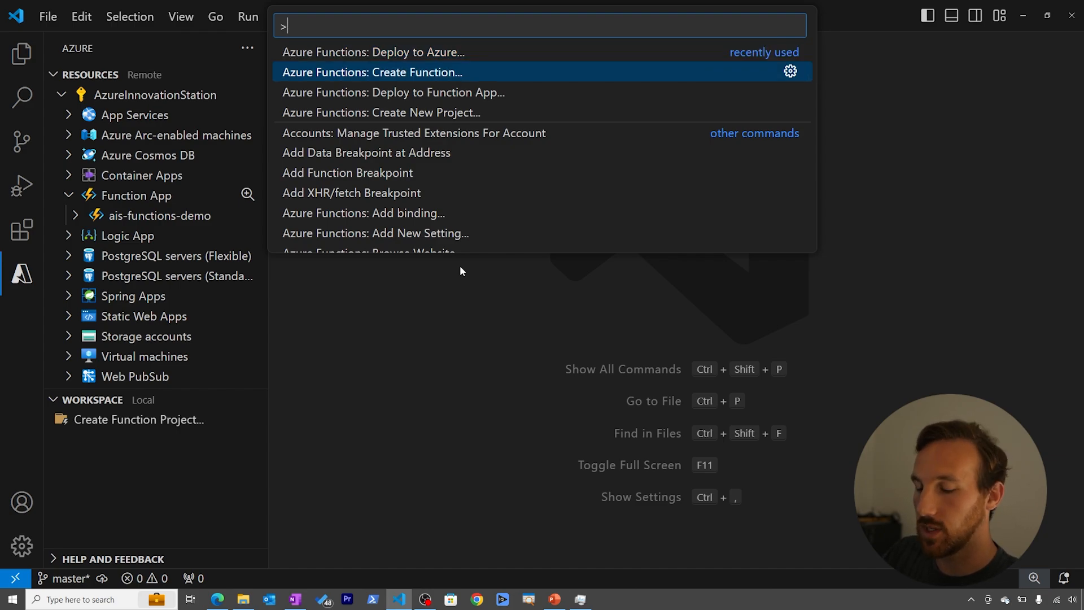
type("create")
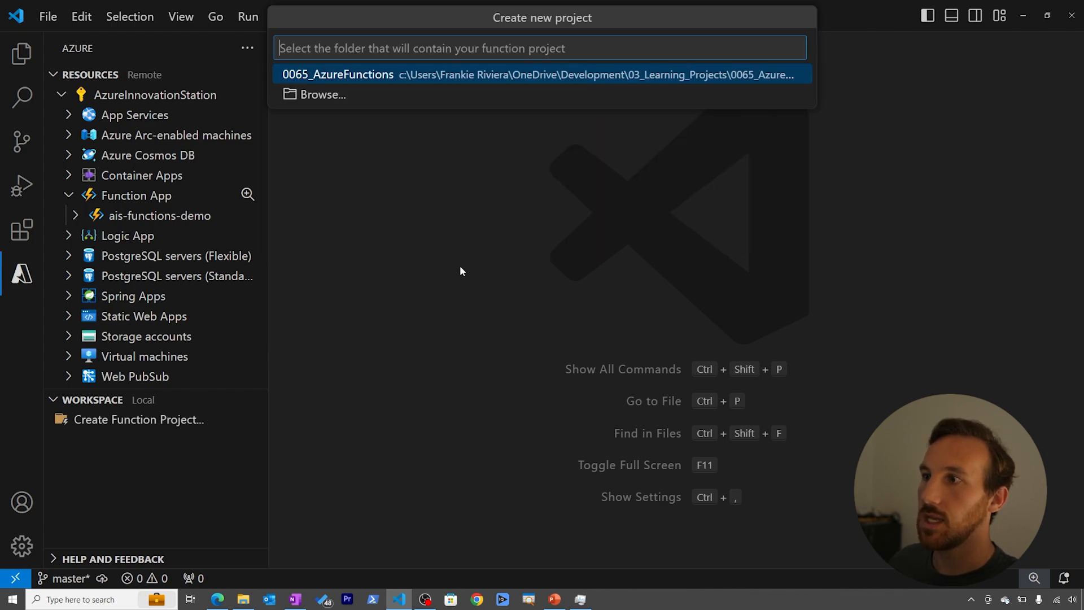
mouse_move(388, 82)
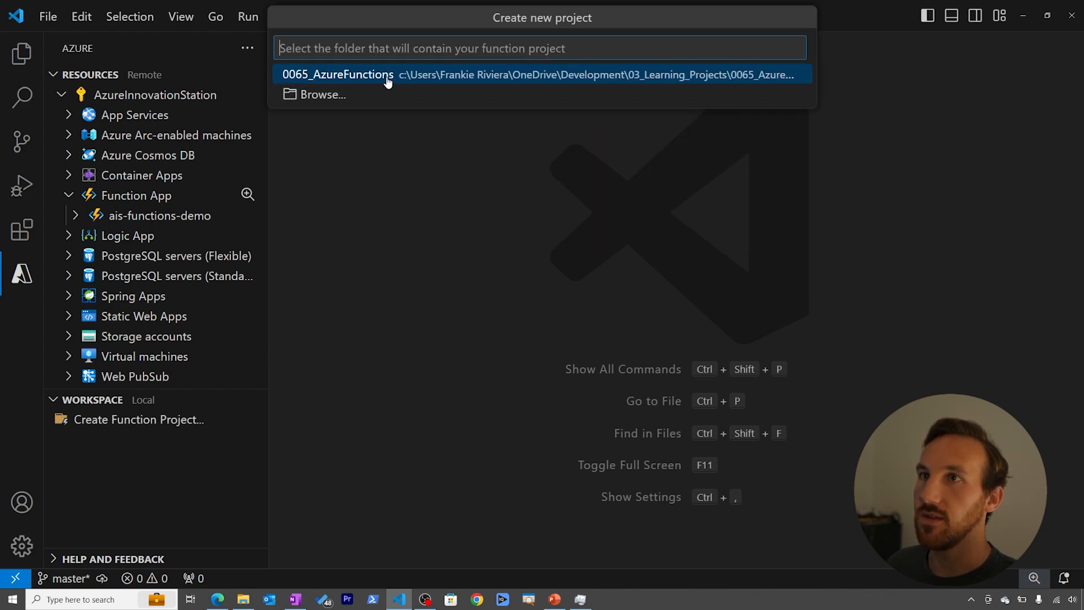
mouse_move(375, 79)
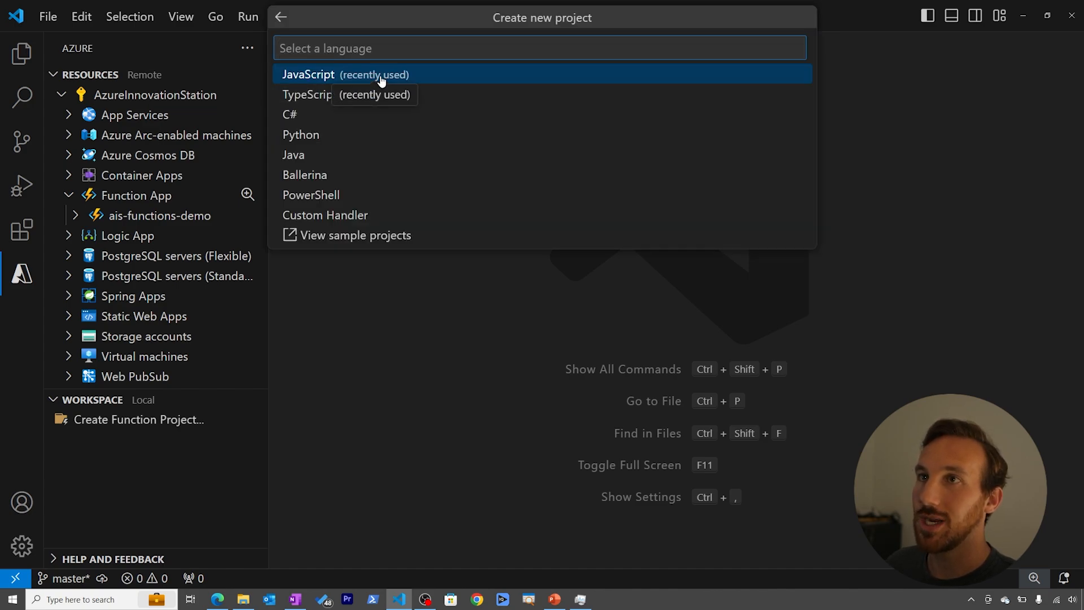
mouse_move(391, 82)
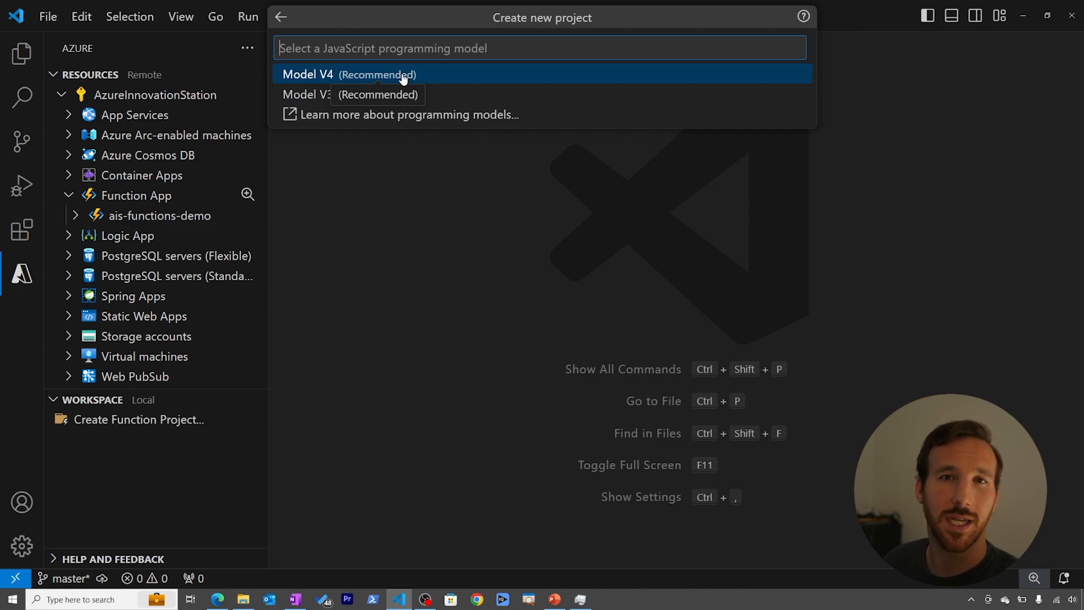
mouse_move(407, 82)
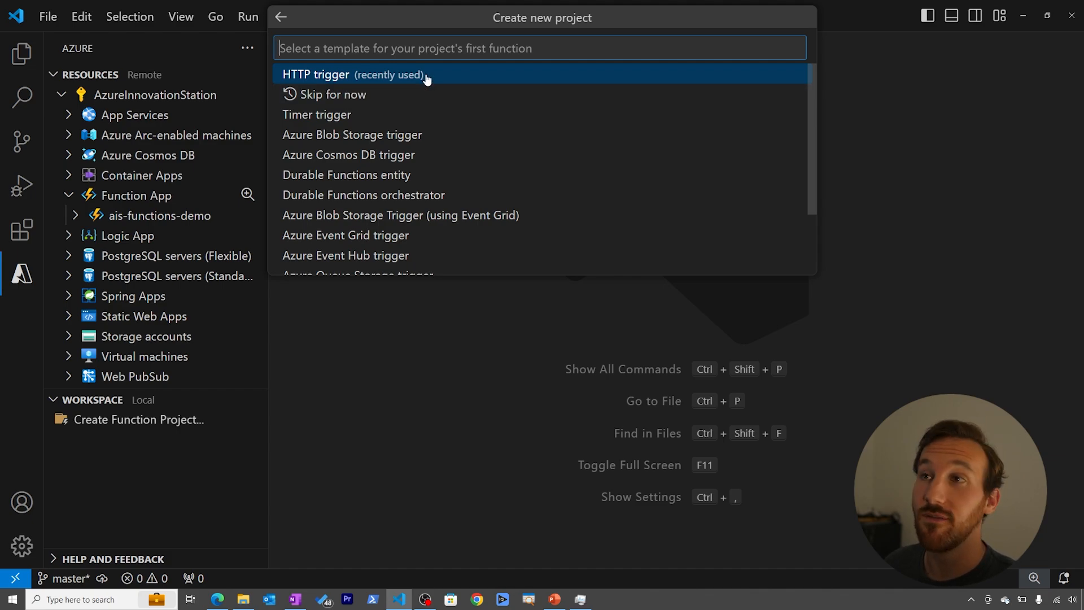
Step: Create an HTTP trigger function named httpTriggerfromvscode from the template
left_click(355, 74)
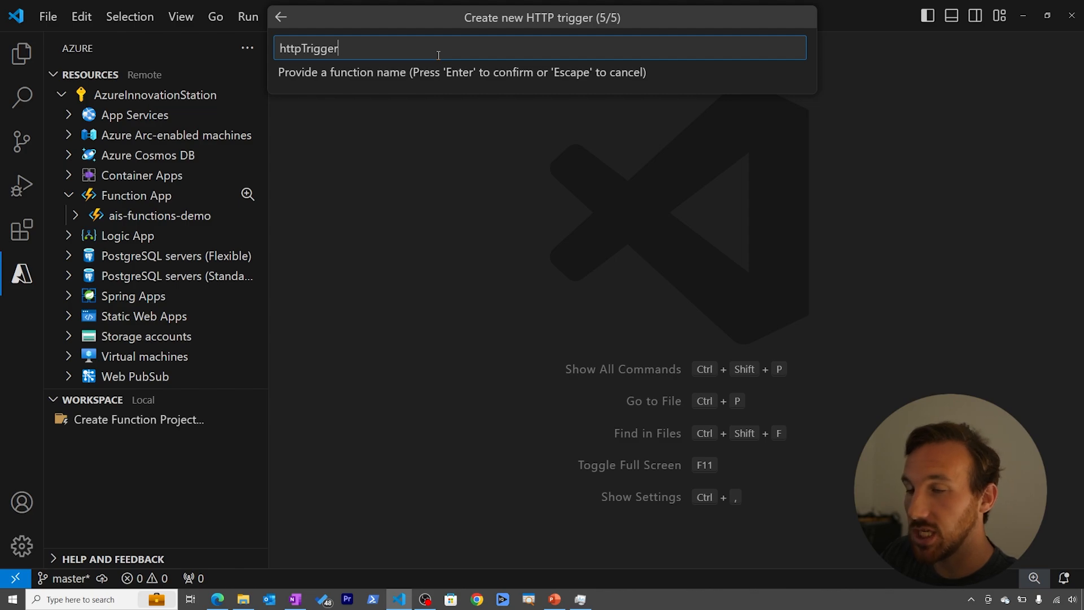
type("from")
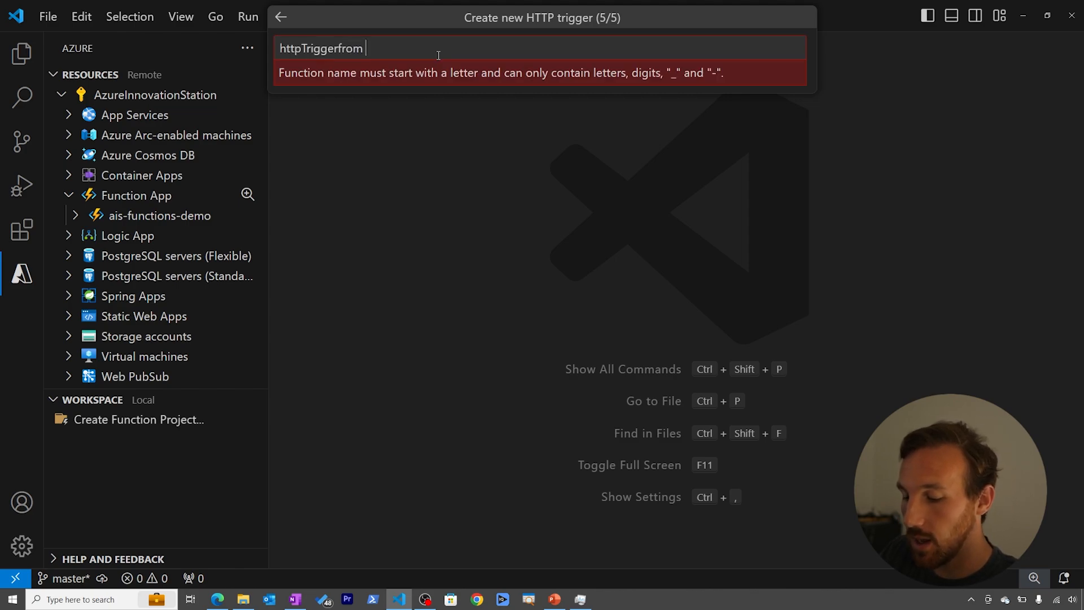
type("vscode")
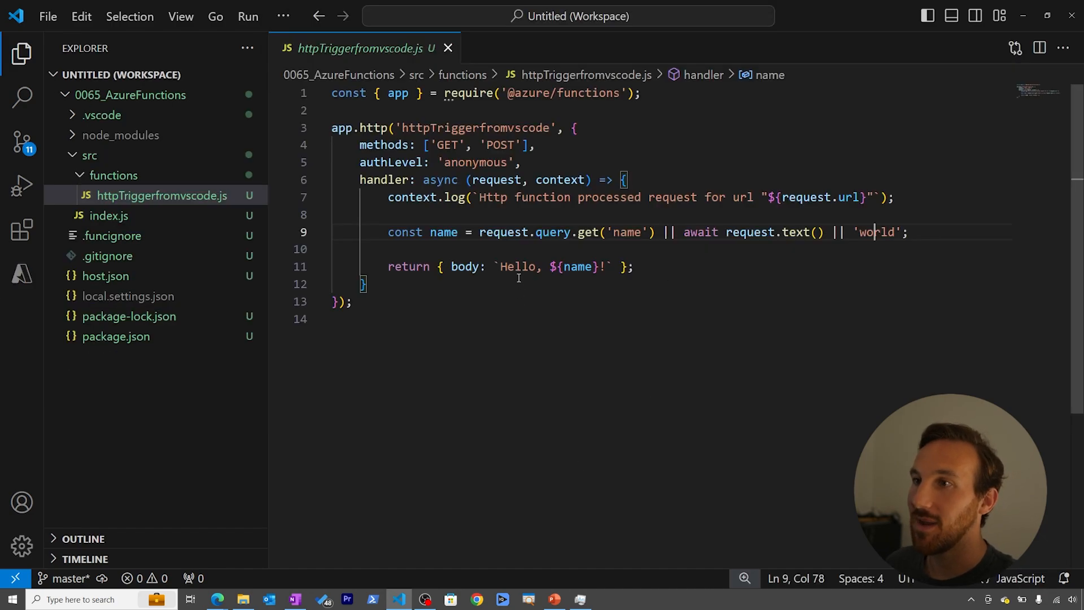
Step: Change the function's authLevel value from anonymous to function
left_click(520, 266)
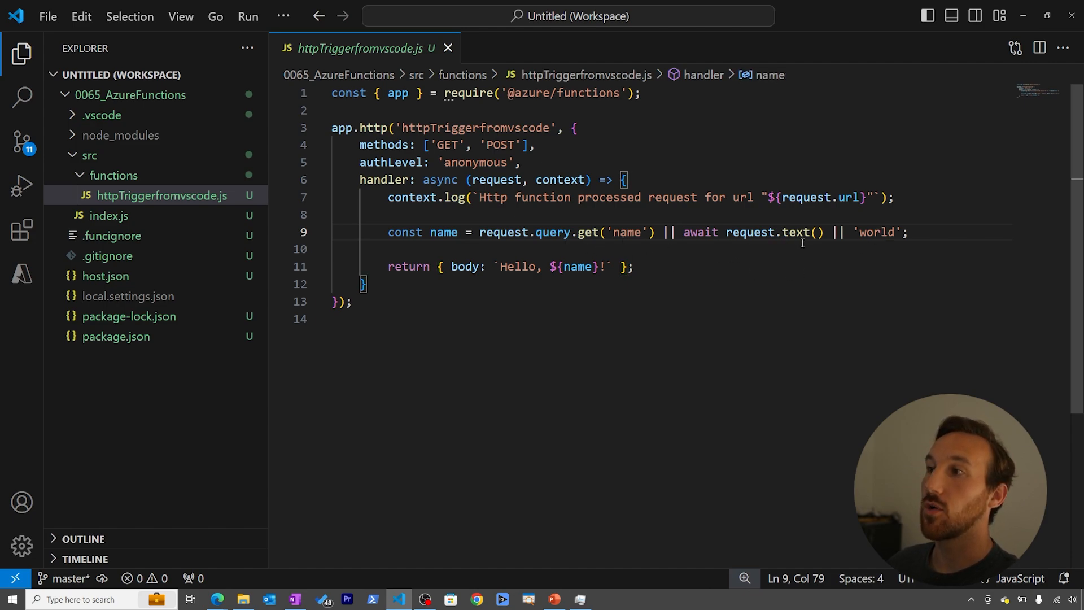
mouse_move(559, 287)
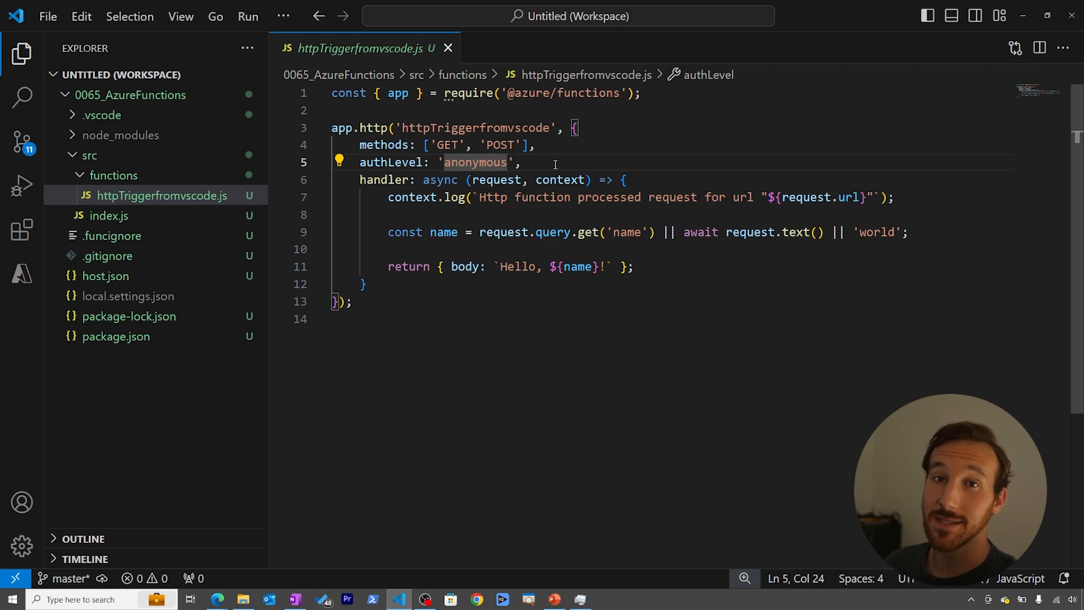
double_click(475, 162)
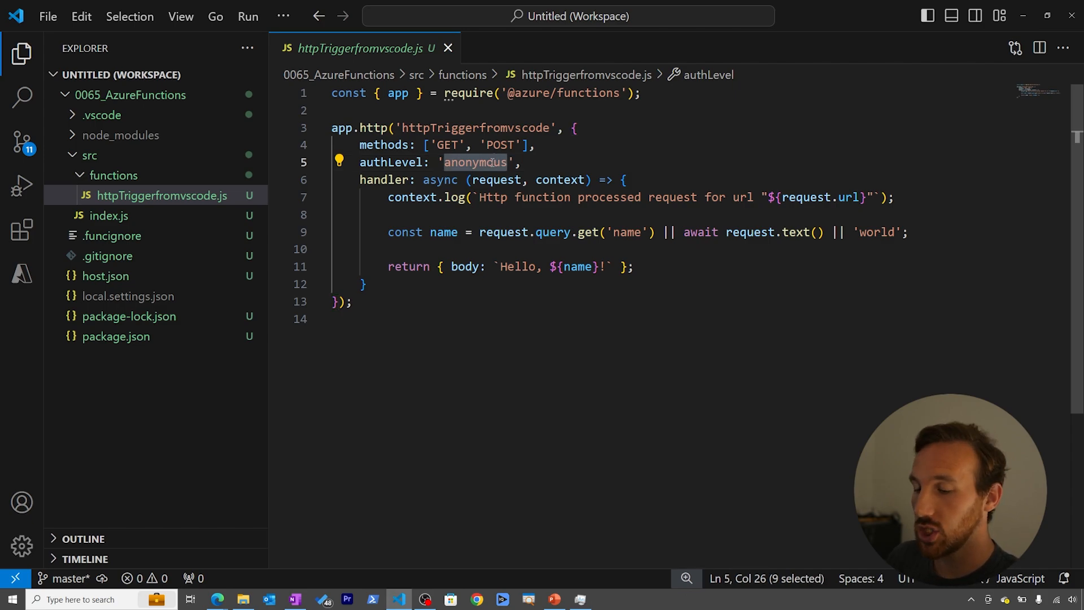
type("function")
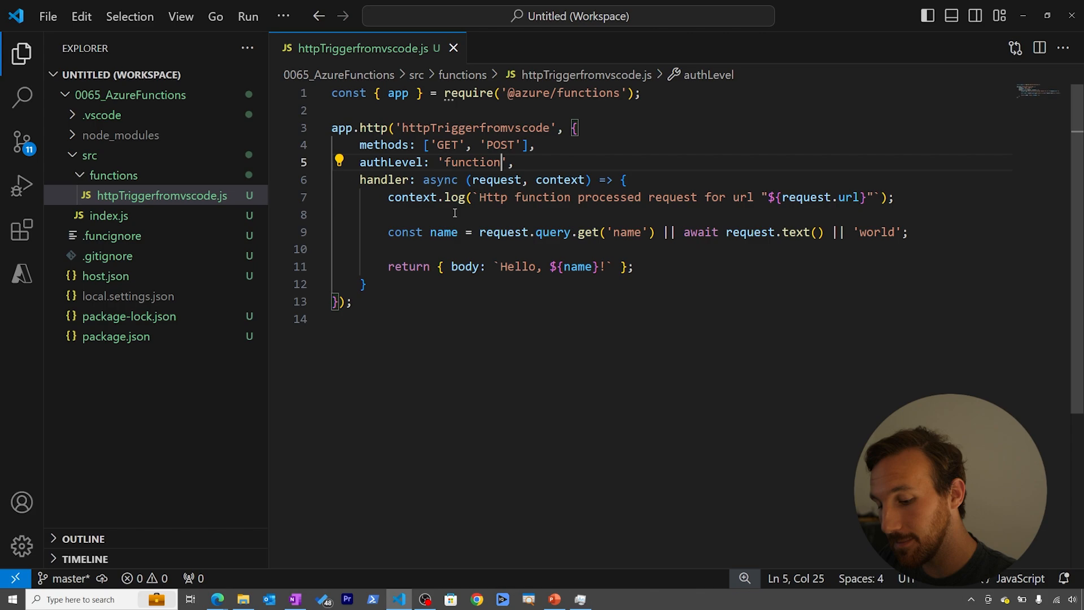
Step: Deploy the function project to ais-functions-demo, confirming the overwrite
key("ctrl+shift+p")
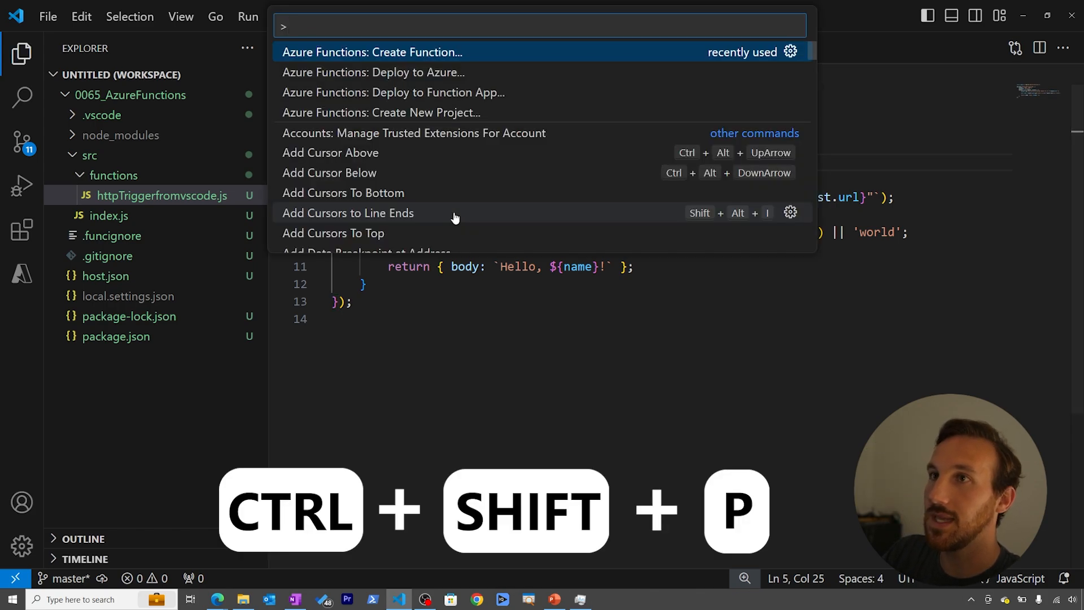
type("deplo")
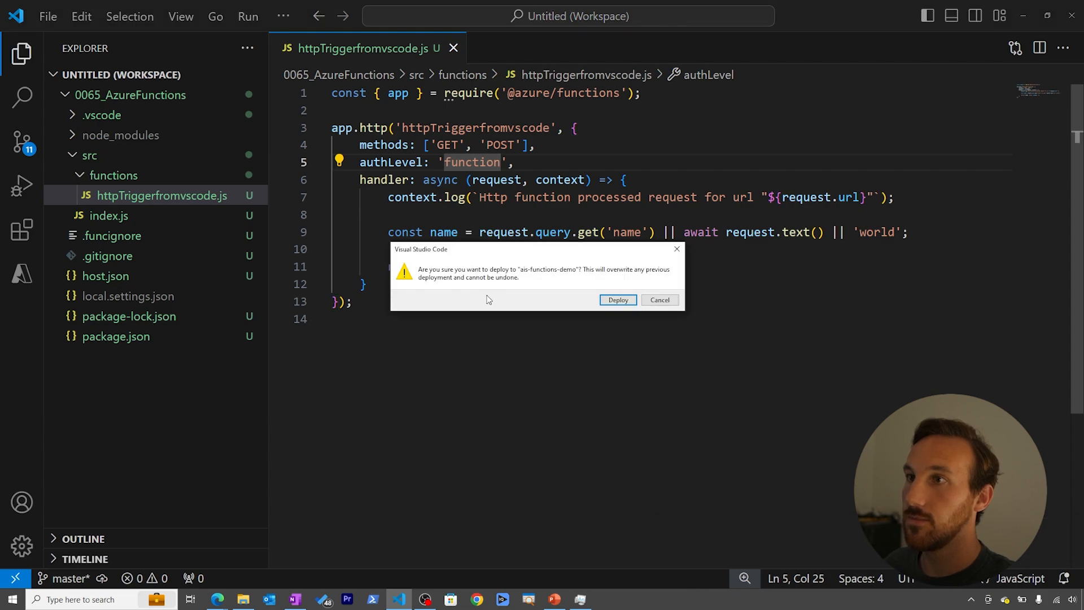
mouse_move(504, 300)
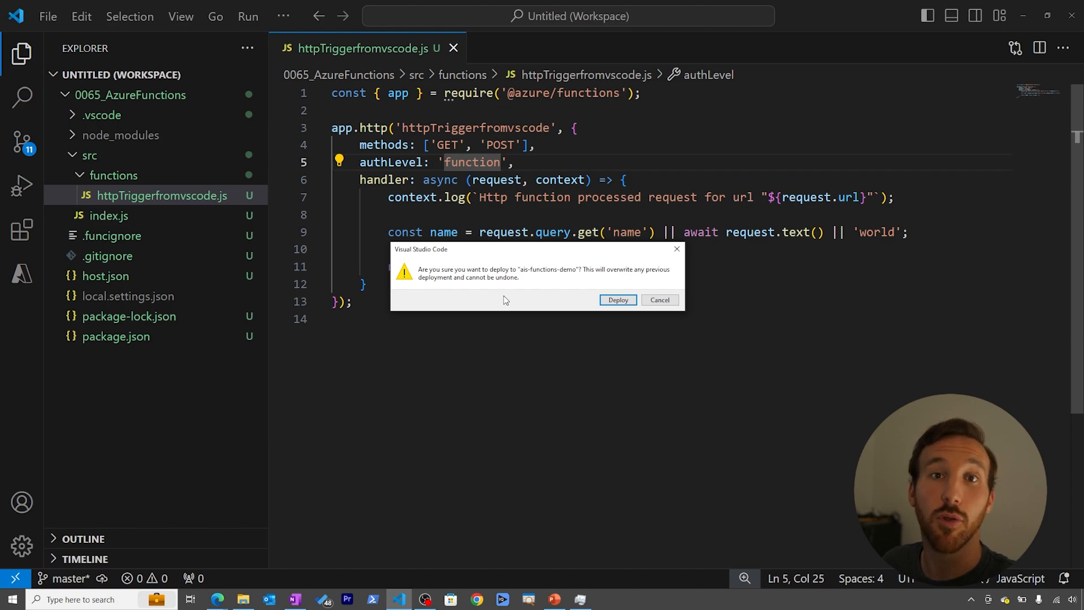
left_click(659, 299)
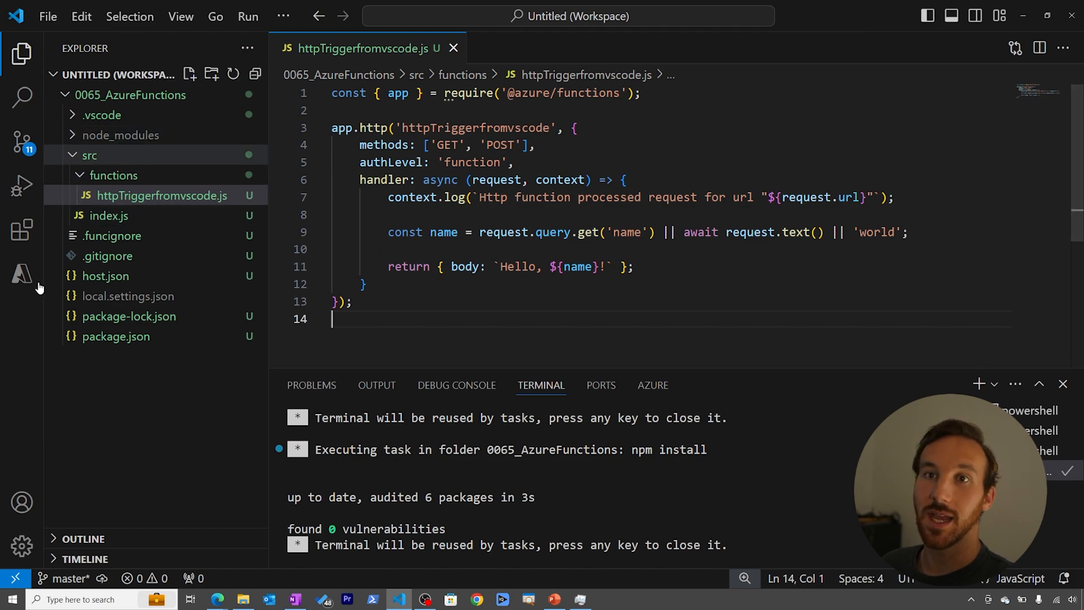
Step: Locate ais-functions-demo in Azure resources and bring it up in the Azure portal
left_click(22, 274)
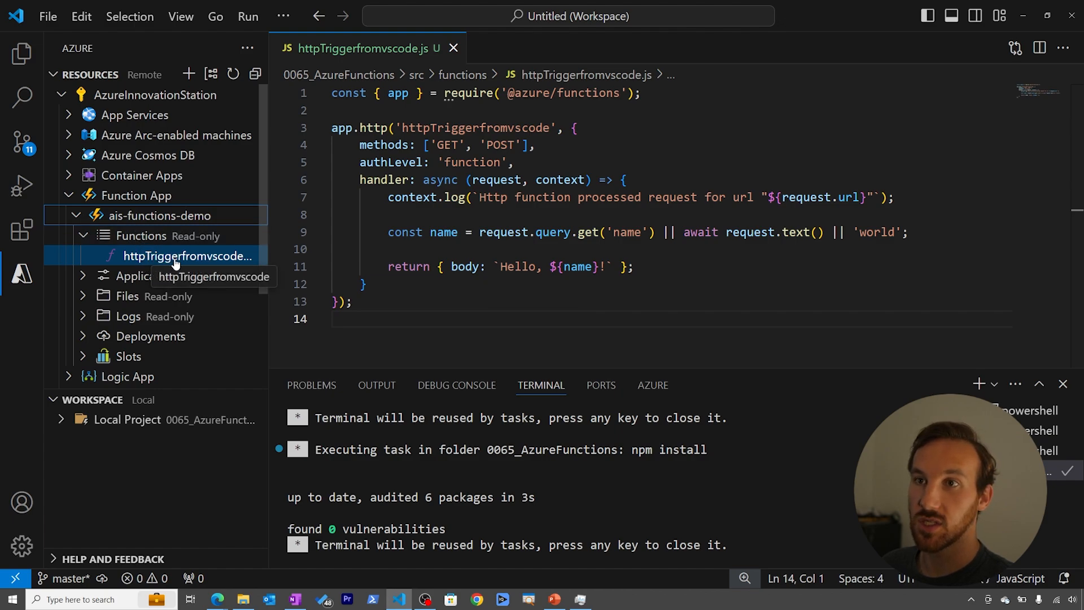
left_click(365, 283)
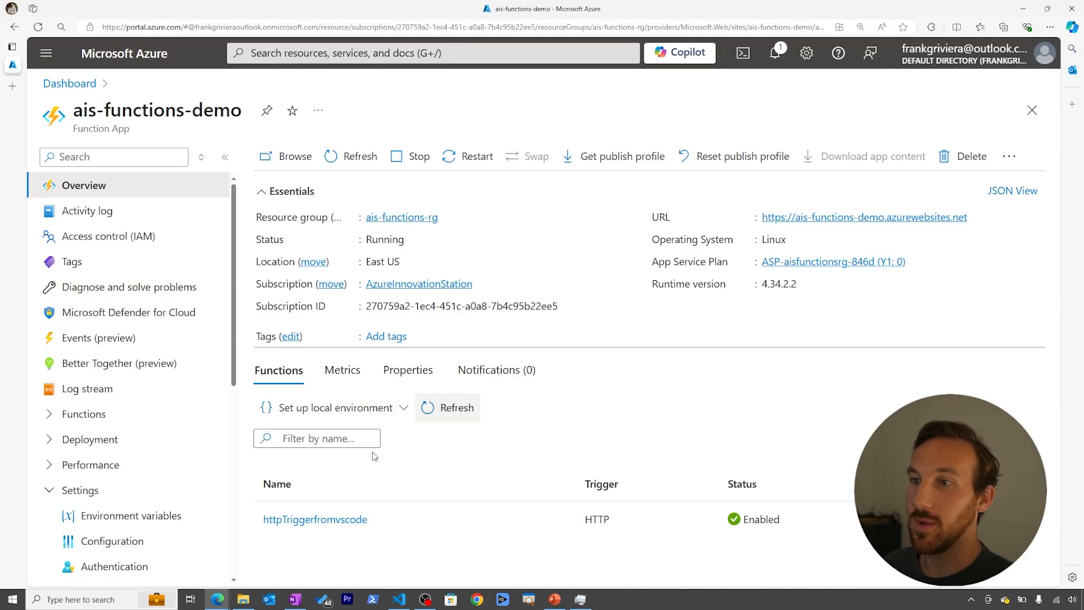
Step: Get and copy the invocation URL of httpTriggerfromvscode from its portal page
left_click(315, 519)
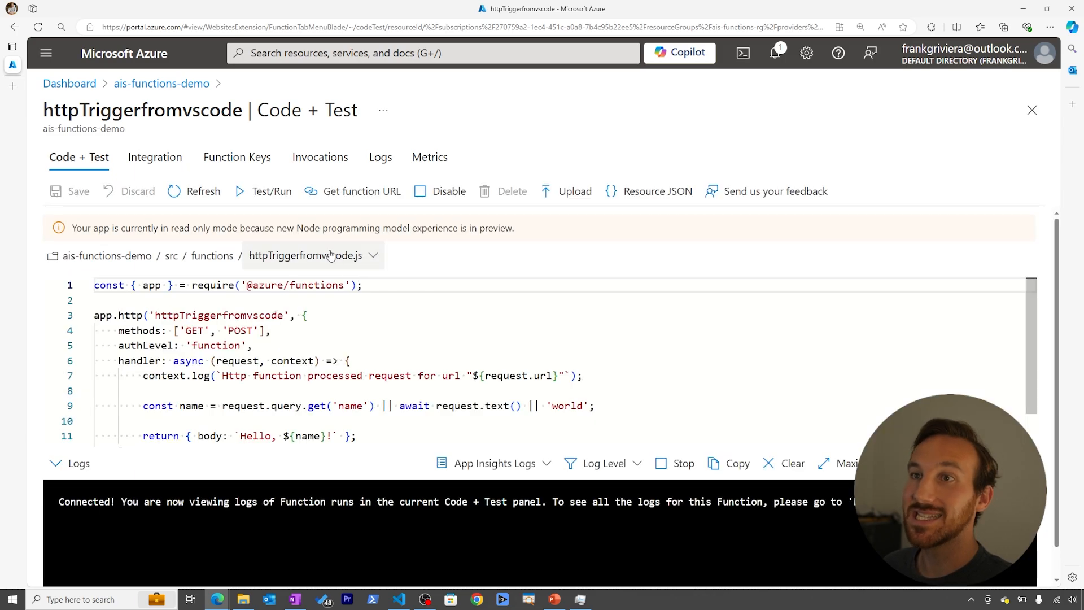
left_click(361, 191)
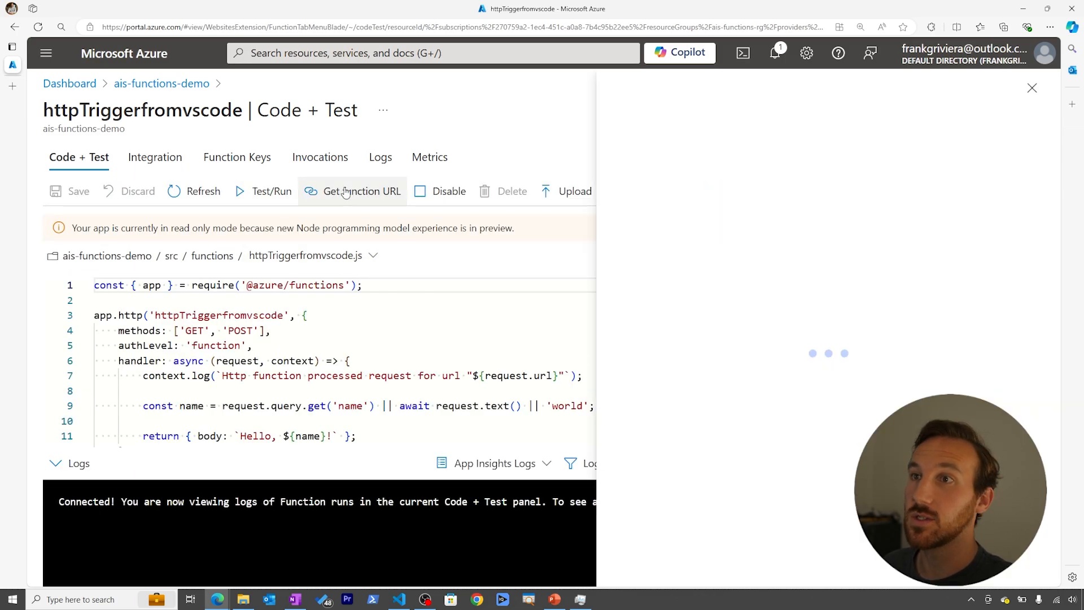
left_click(362, 191)
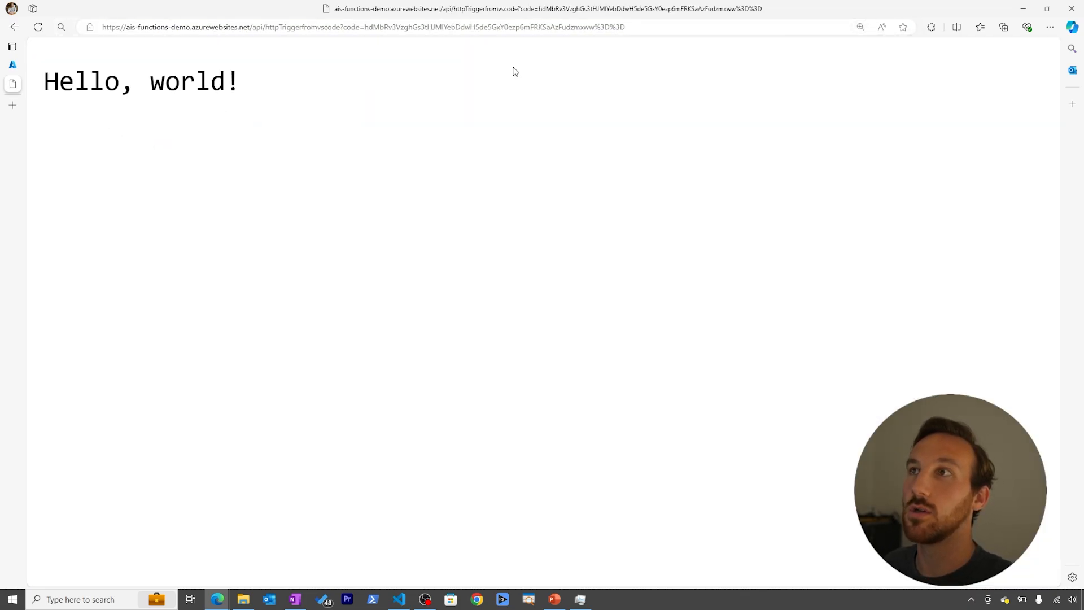
mouse_move(413, 116)
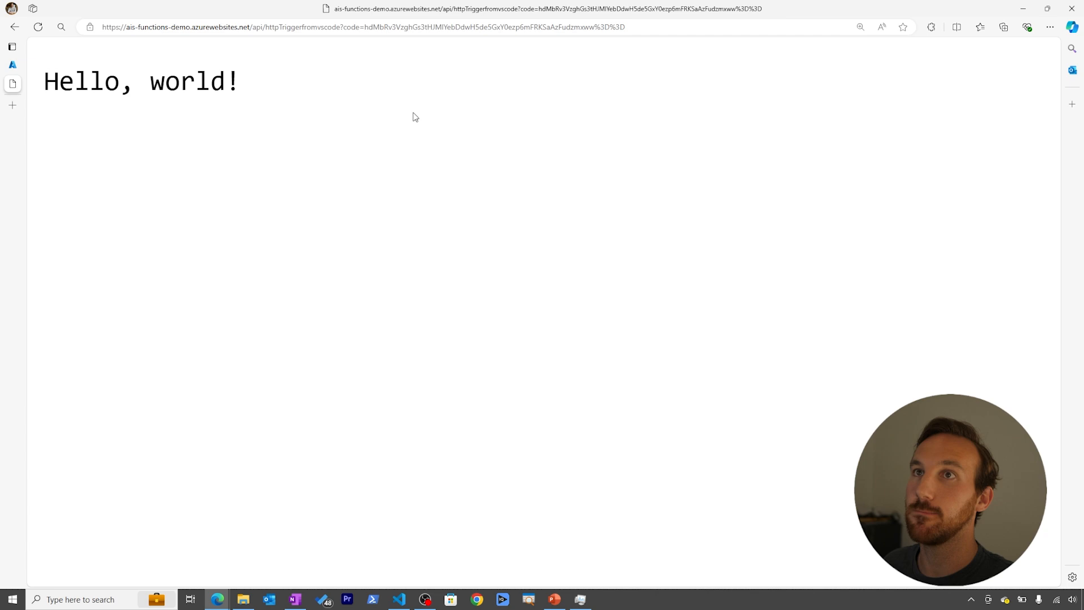
mouse_move(349, 113)
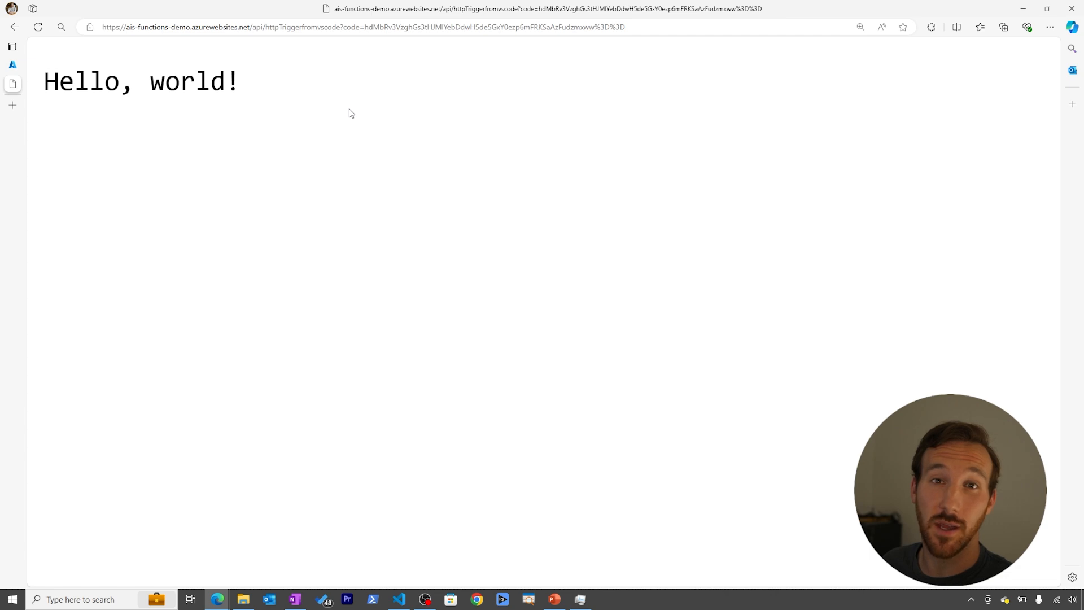
Step: Return to the Visual Studio Code editor after the Hello, world! response
left_click(399, 598)
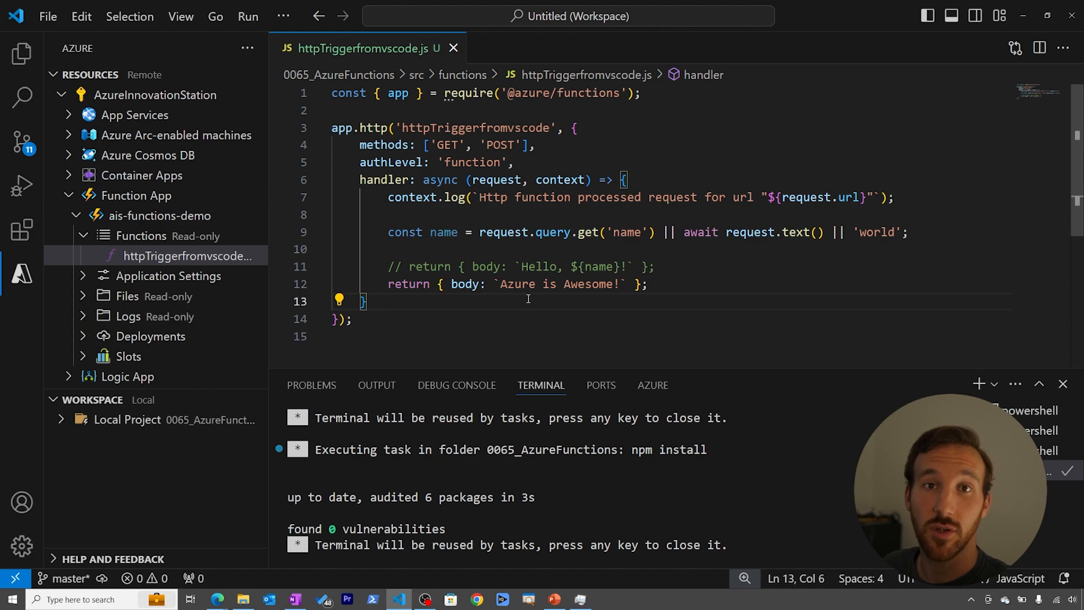
Step: Redeploy the edited 'Azure is Awesome!' function to ais-functions-demo, overwriting the previous deployment
left_click(388, 249)
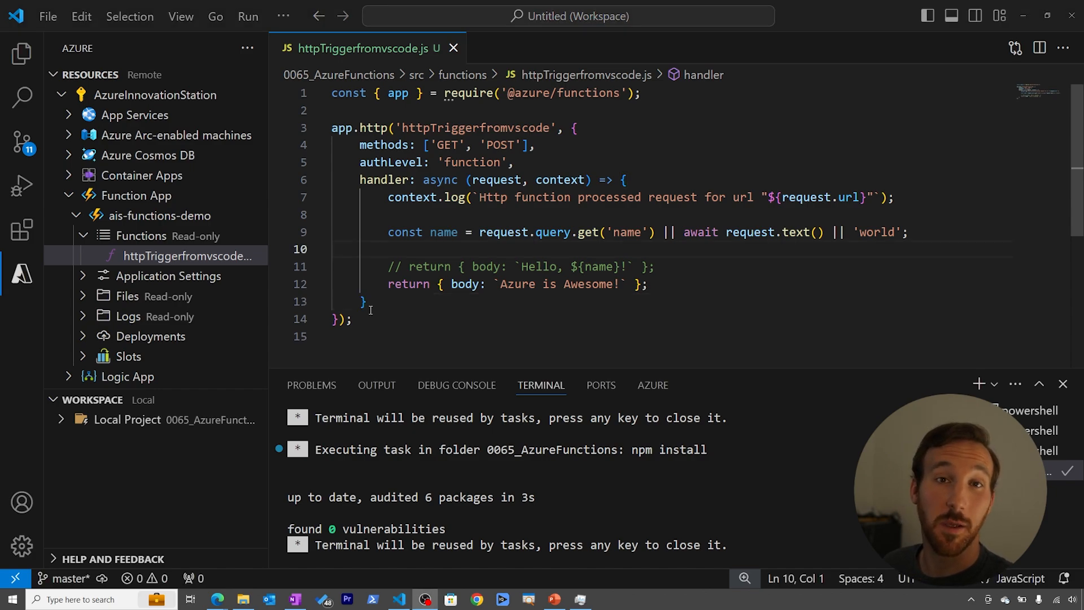
mouse_move(251, 220)
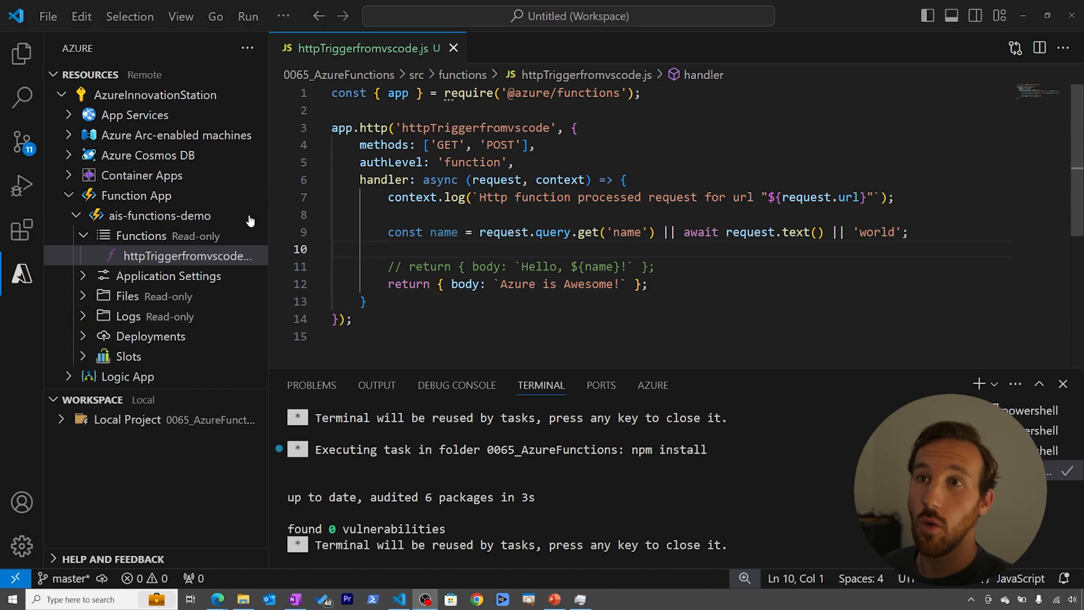
mouse_move(214, 223)
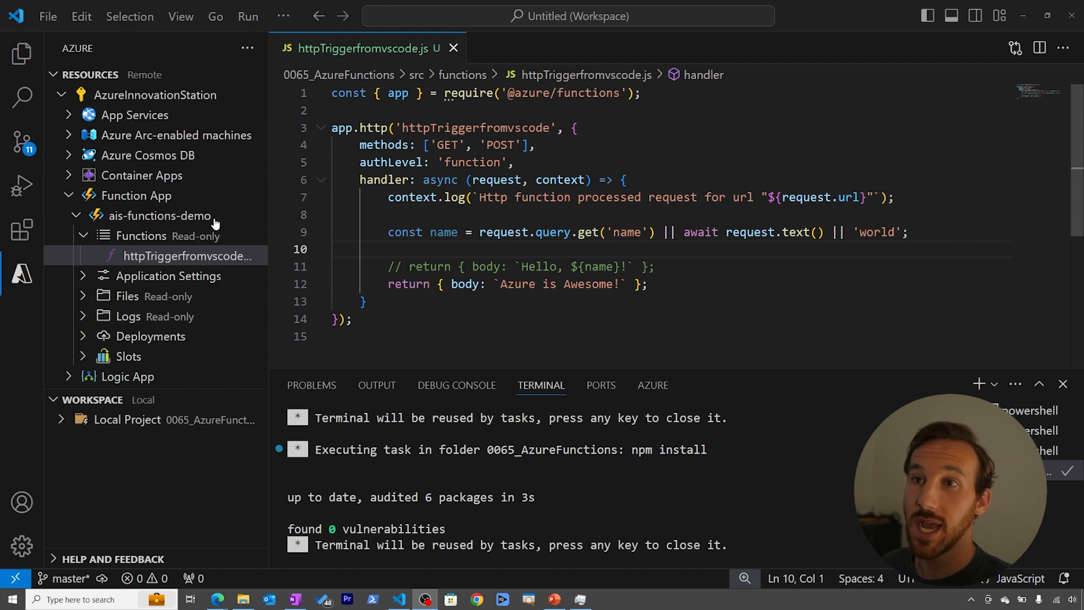
right_click(159, 215)
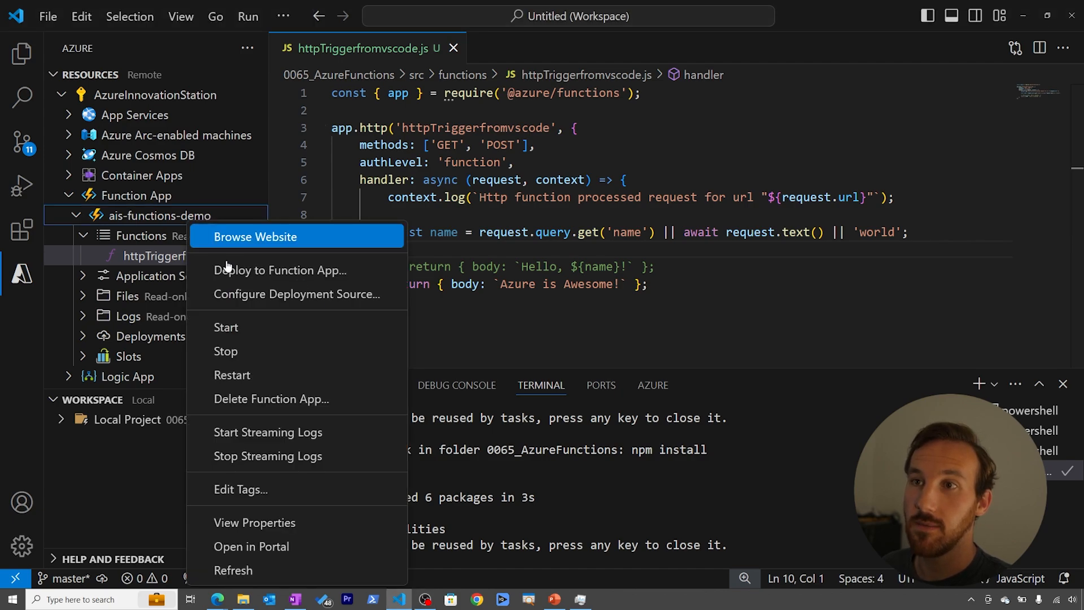
left_click(281, 270)
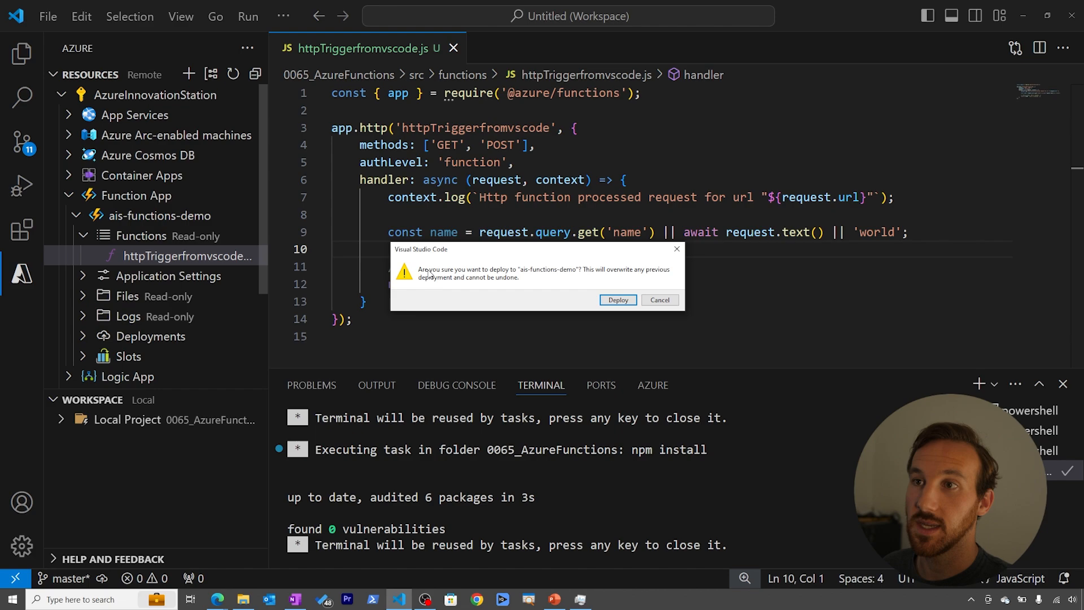
left_click(617, 301)
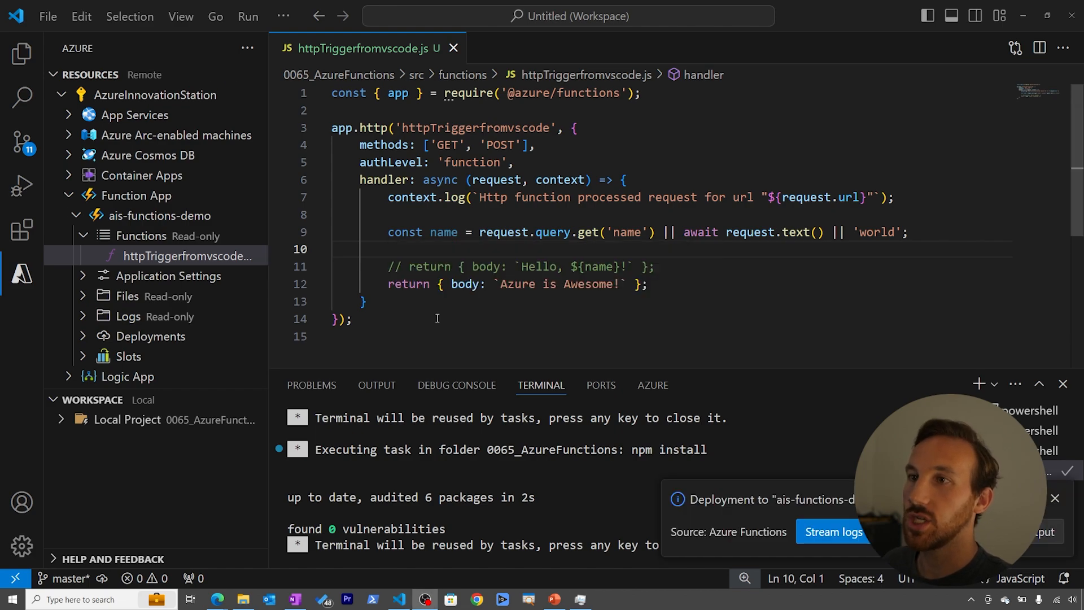
key("alt+tab")
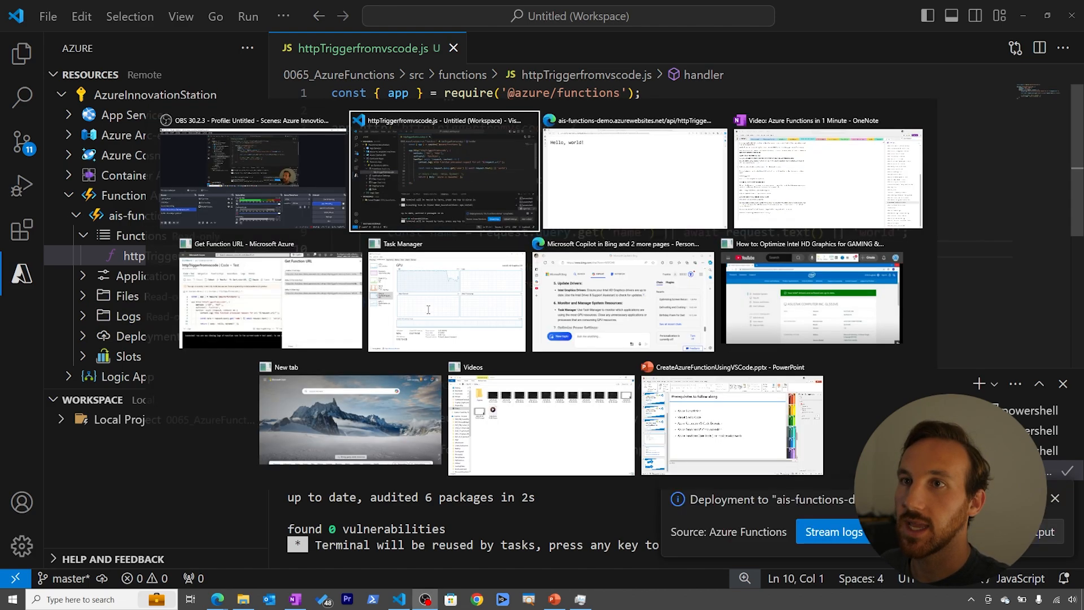
Step: Check the refreshed function URL in Edge returns Azure is Awesome!, then return to the editor
left_click(634, 173)
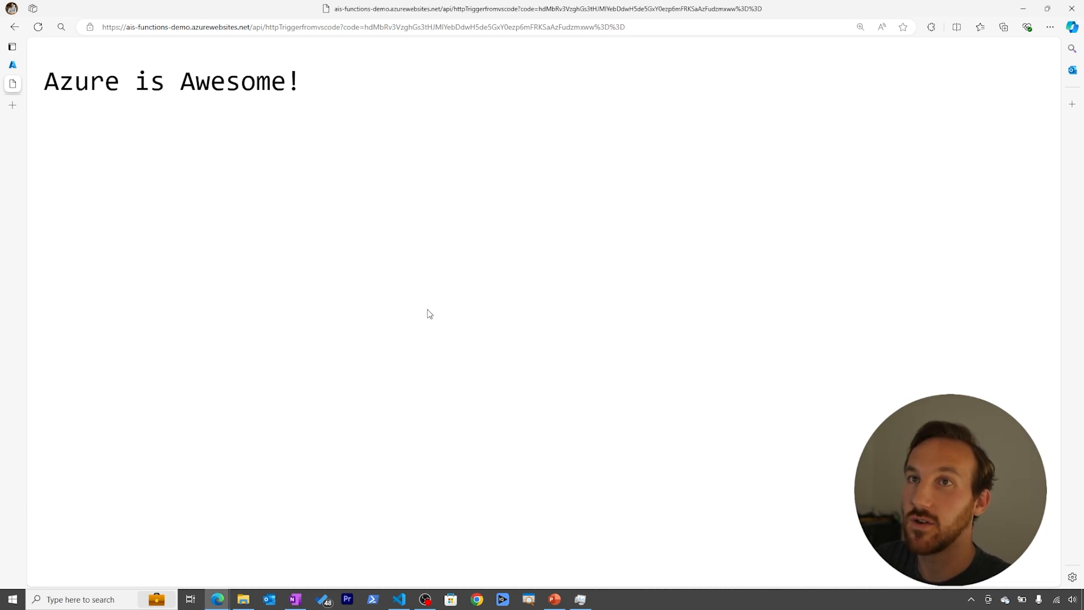
left_click(397, 598)
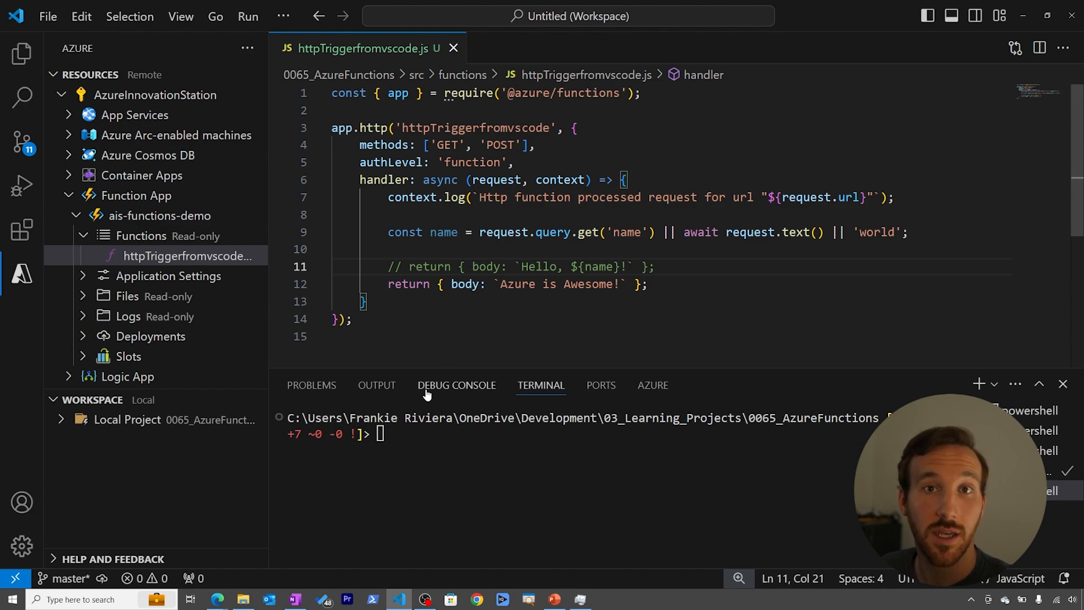
mouse_move(417, 422)
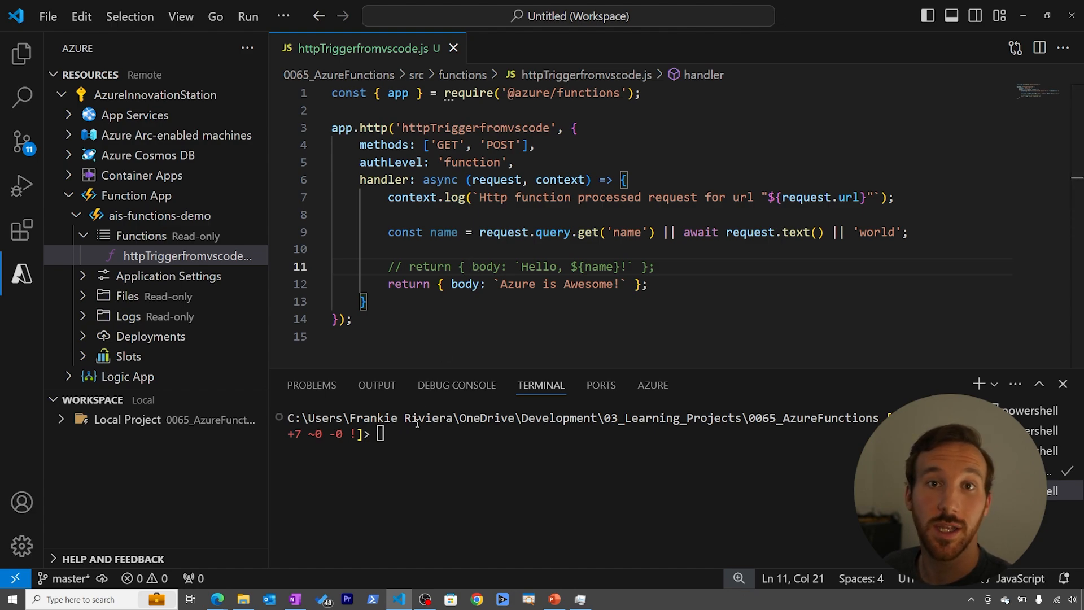
Step: Start the local Functions host so httpTriggerfromvscode is served at localhost:7071
type("fu")
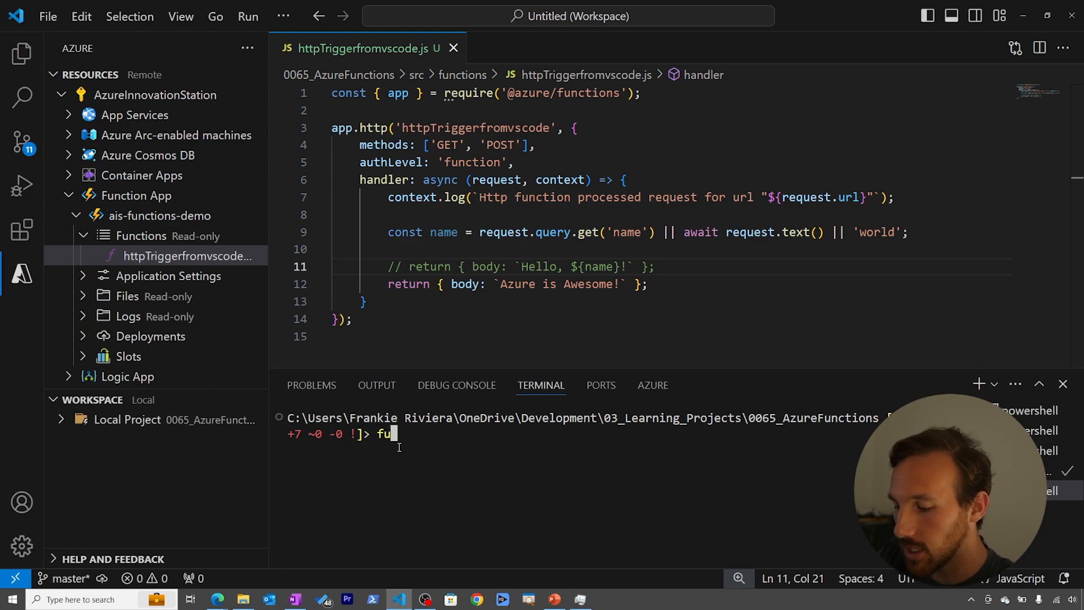
key("Return")
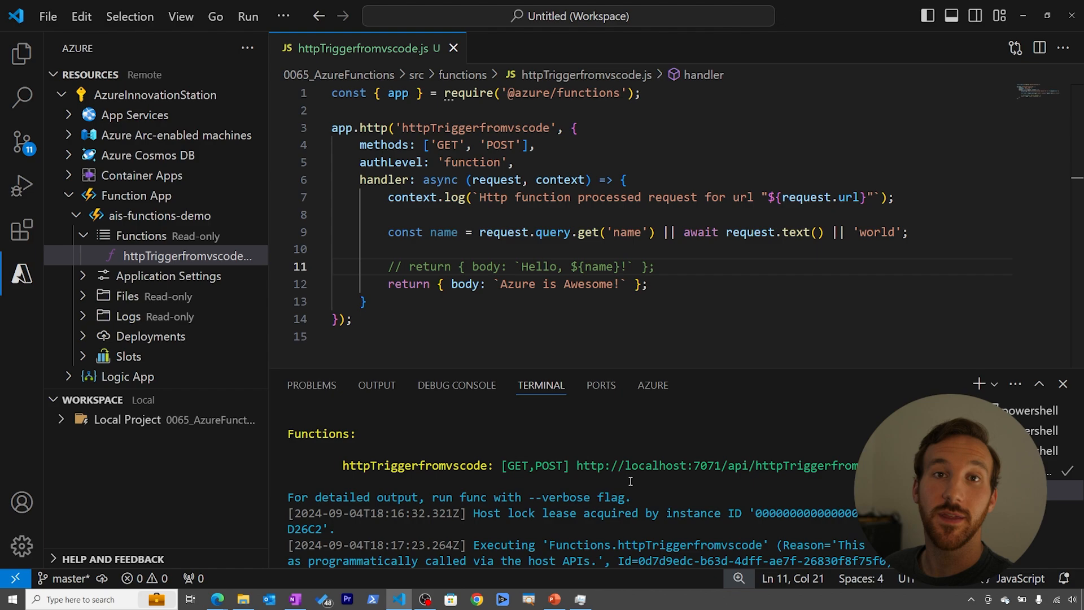
mouse_move(633, 465)
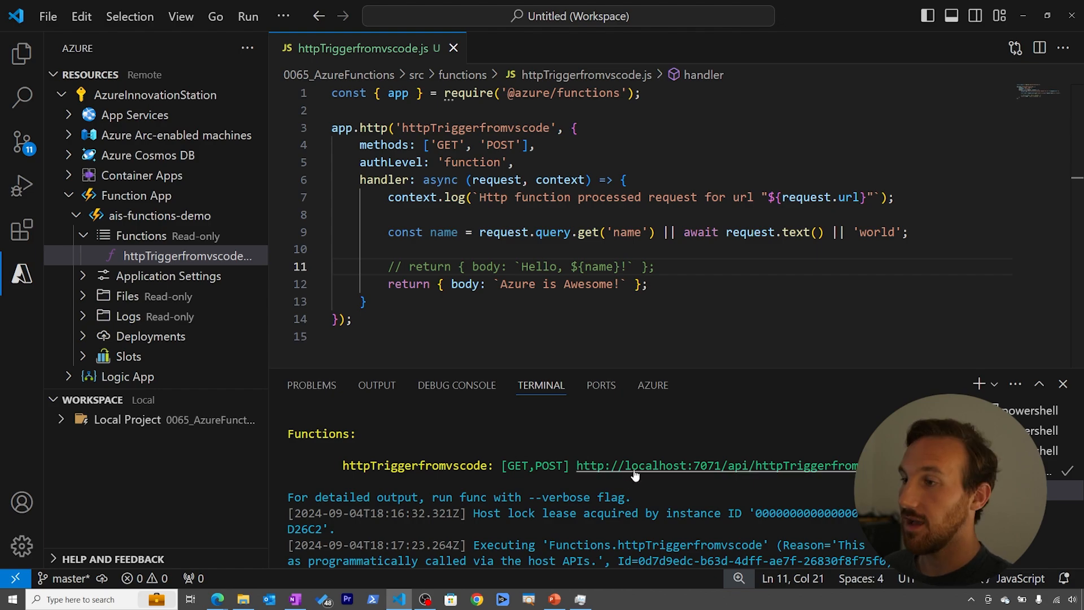